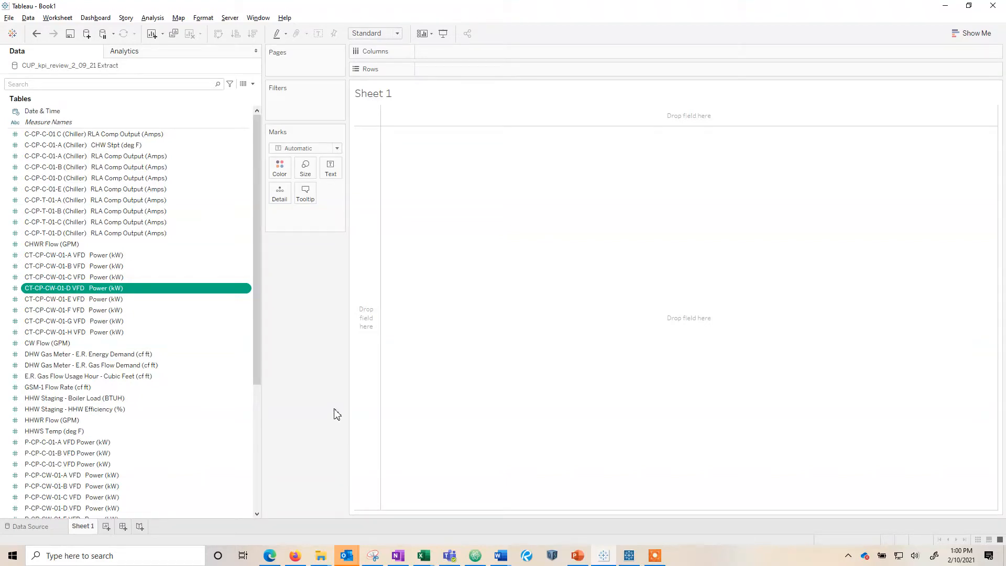
mouse_move(302, 410)
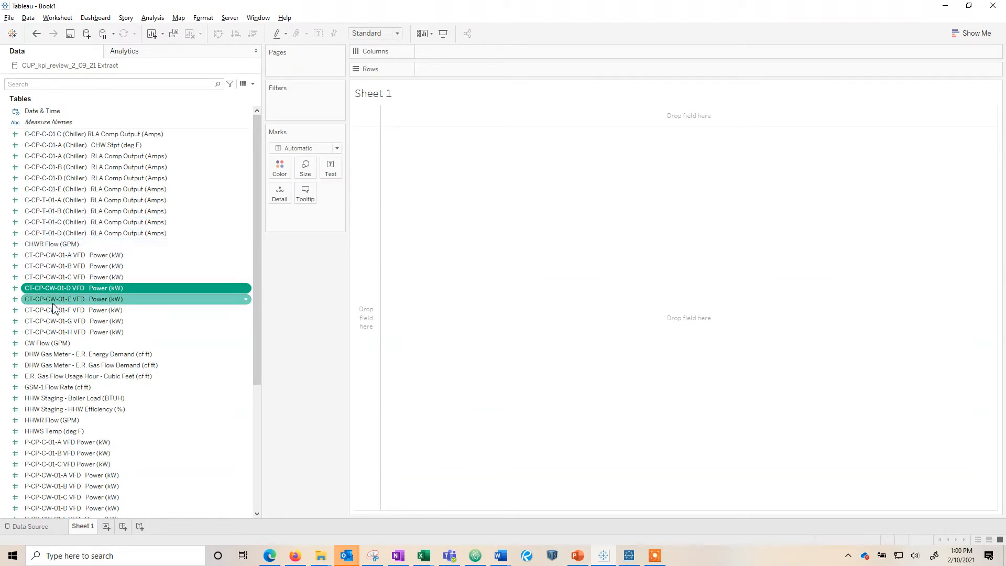
Browse the CUP_kpi_review_2_09_21 extract preview sideways to see HHW Staging and Total CHW Flow columns.
left_click(73, 408)
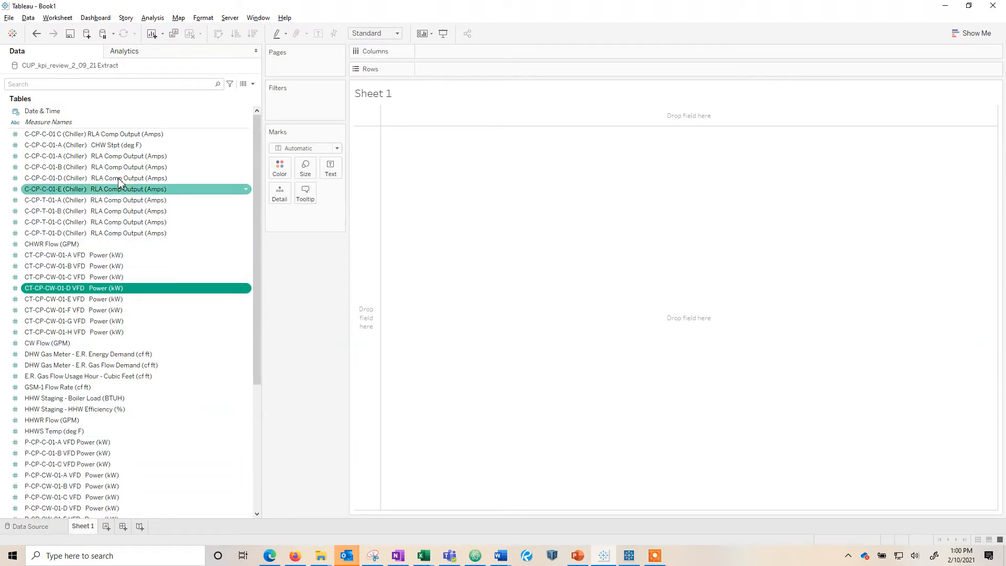
left_click(29, 526)
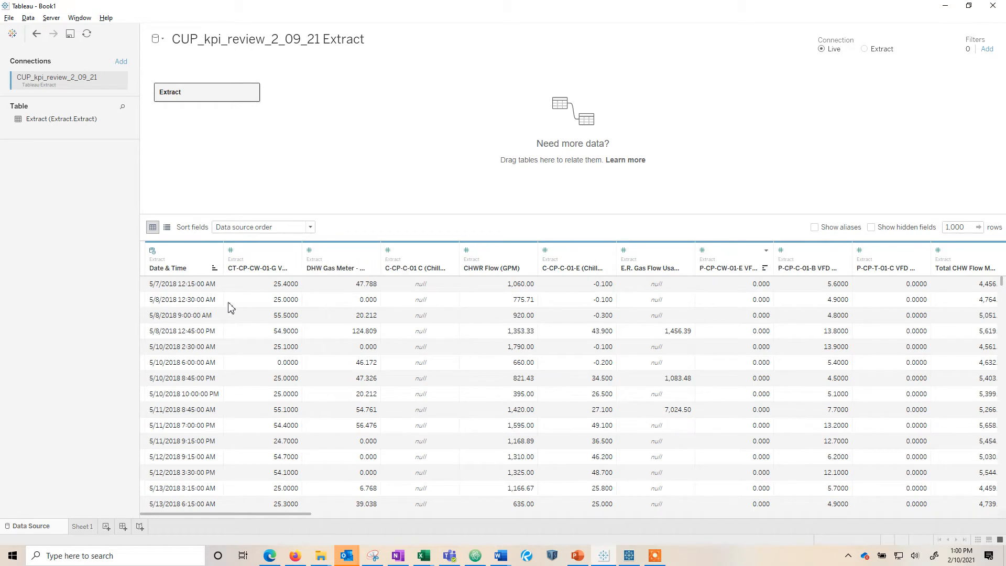
mouse_move(229, 242)
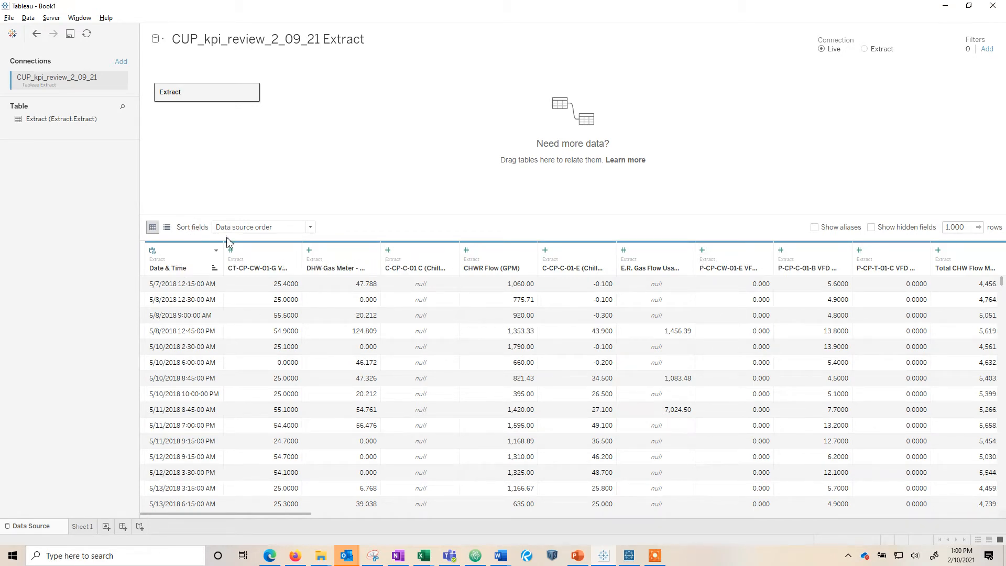
mouse_move(496, 261)
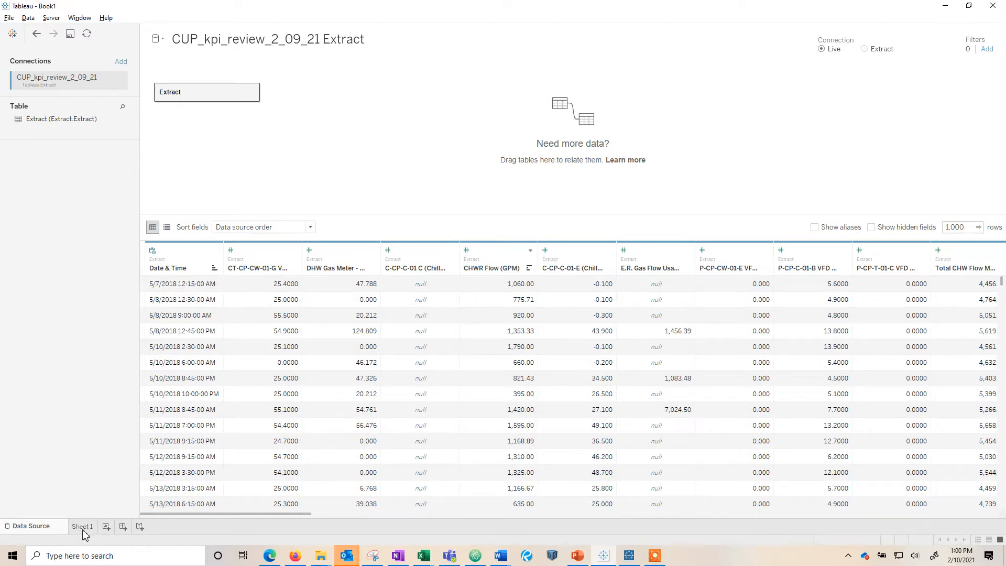
scroll("right", 3)
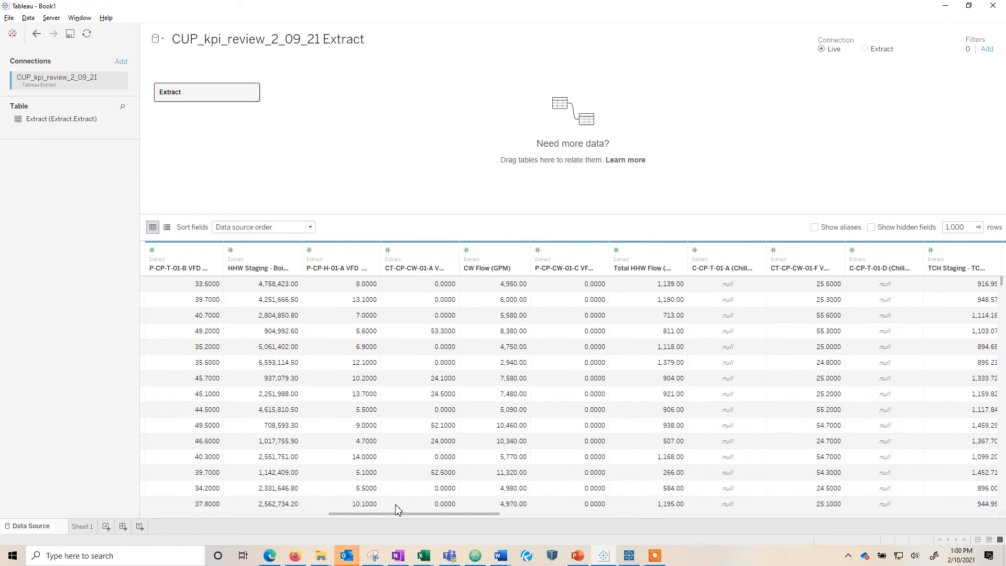
scroll("left", 3)
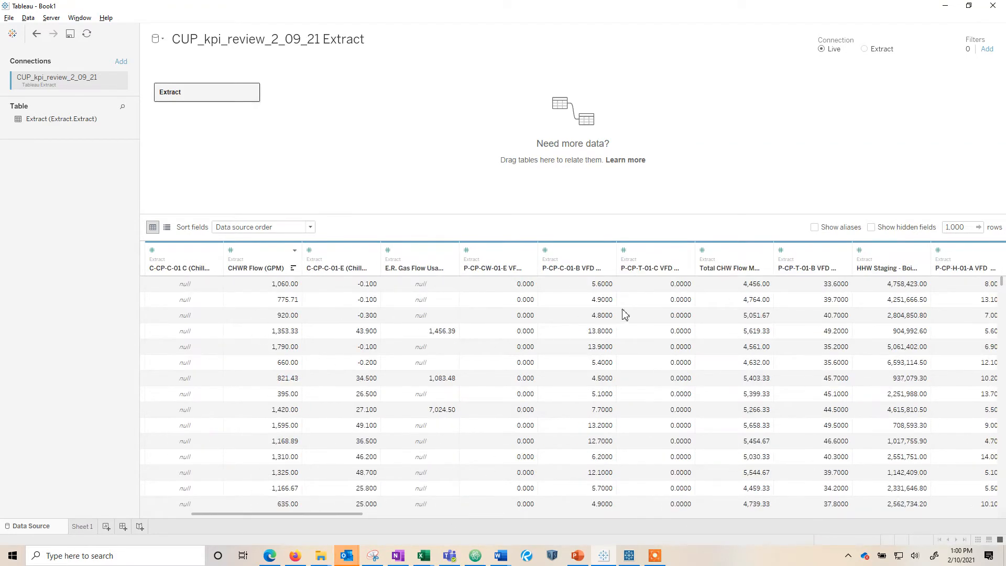
Back on Sheet 1, group the Data pane fields by Folder via a chiller field's context menu.
left_click(81, 526)
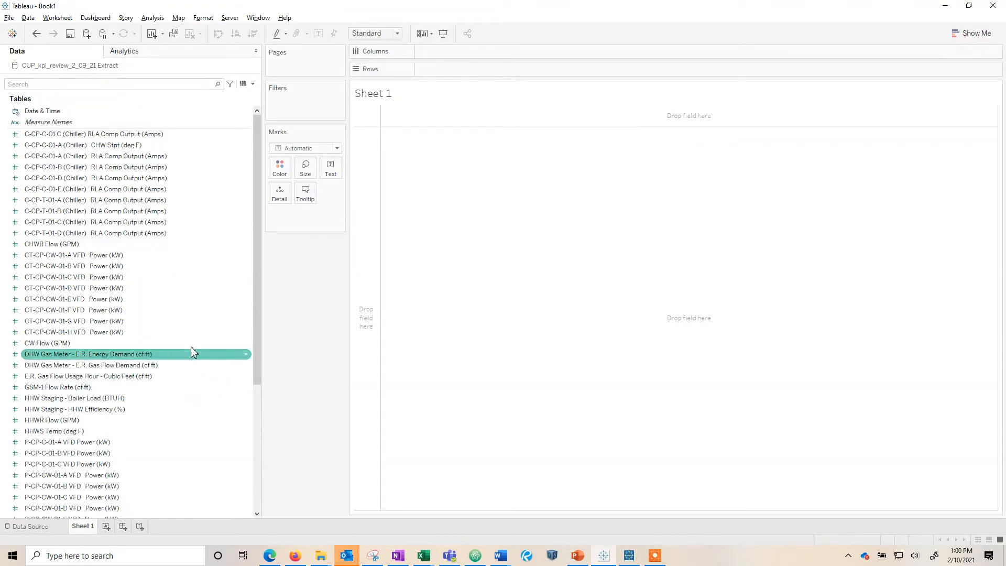
left_click(67, 453)
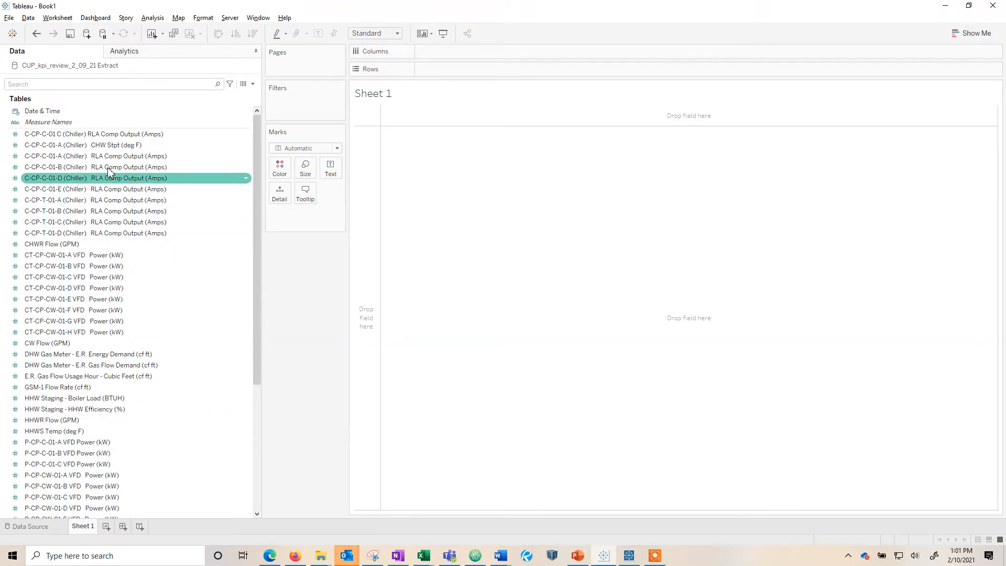
left_click(97, 166)
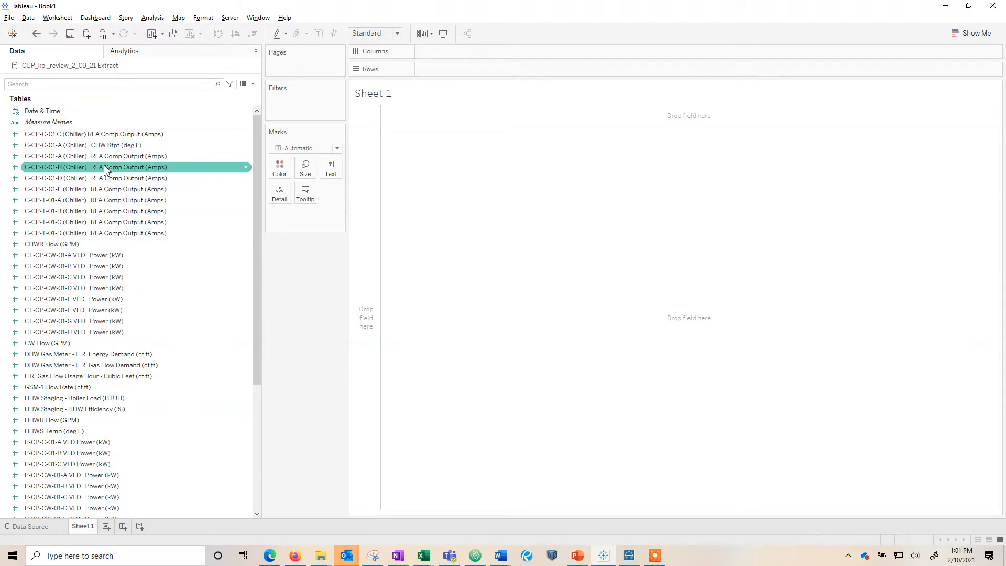
right_click(94, 156)
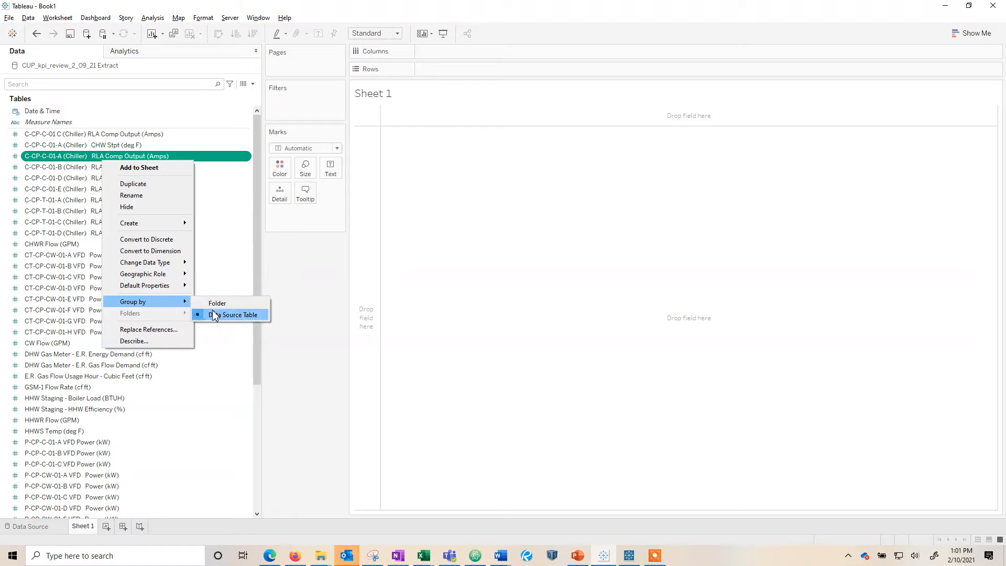
mouse_move(256, 319)
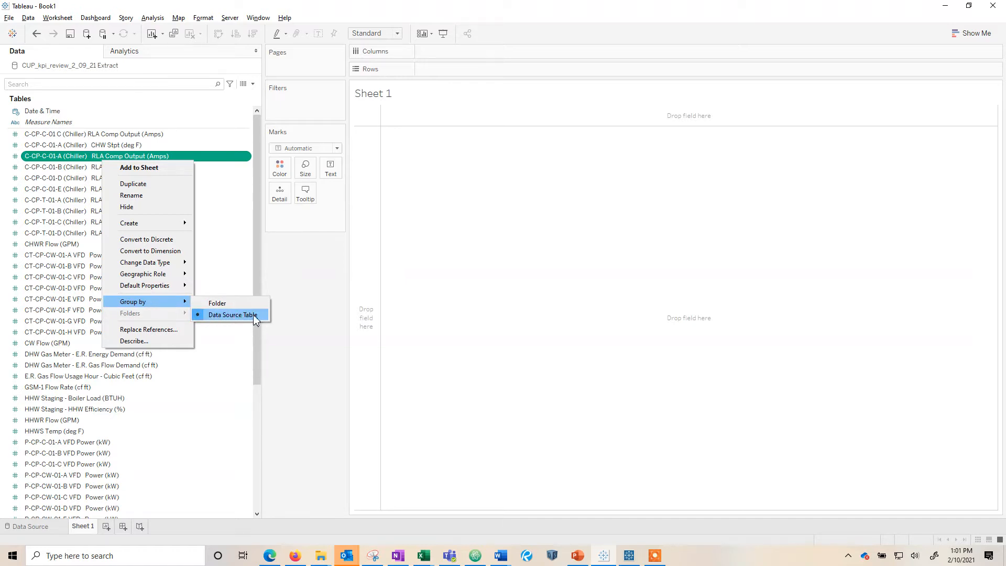
mouse_move(249, 314)
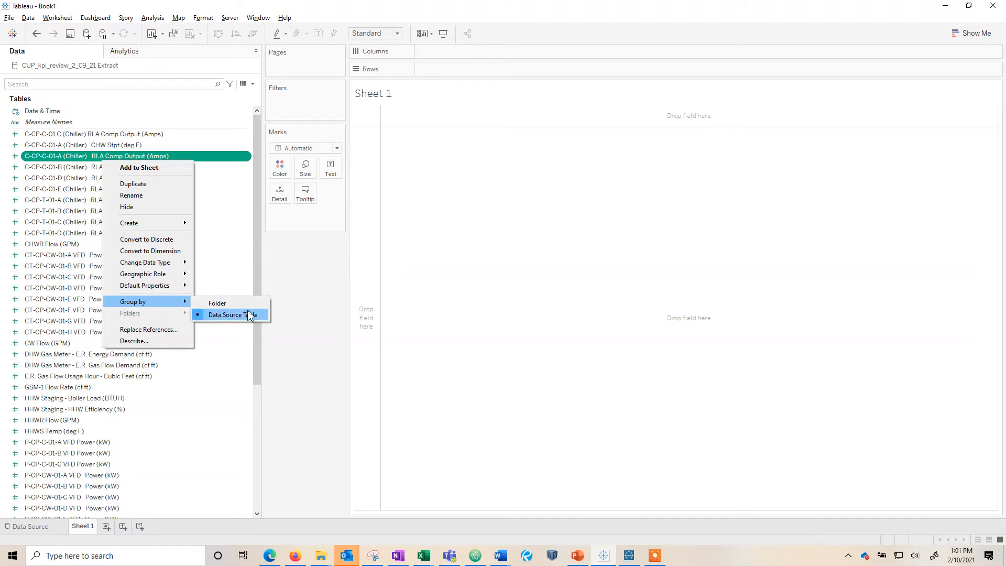
left_click(230, 314)
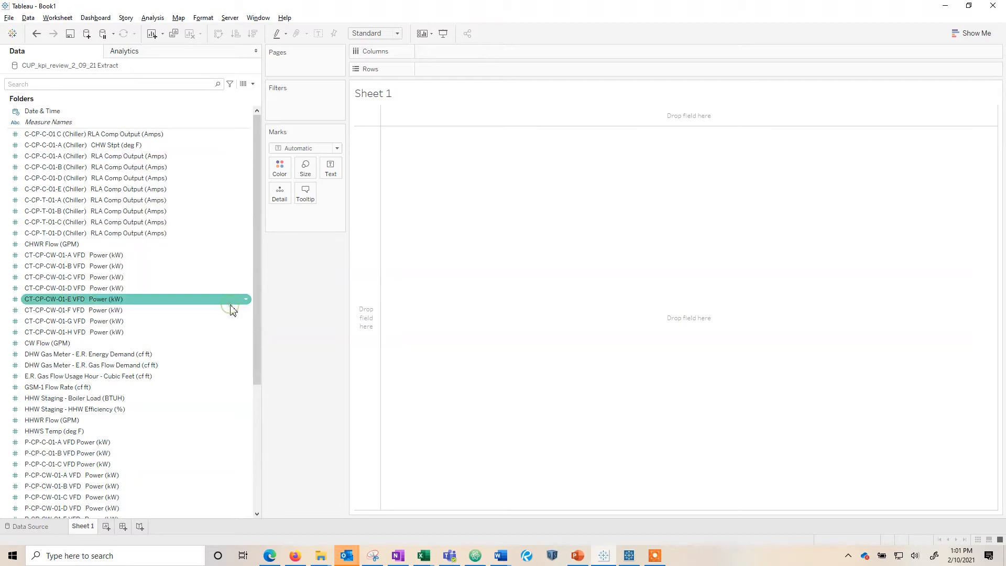
scroll("down", 3)
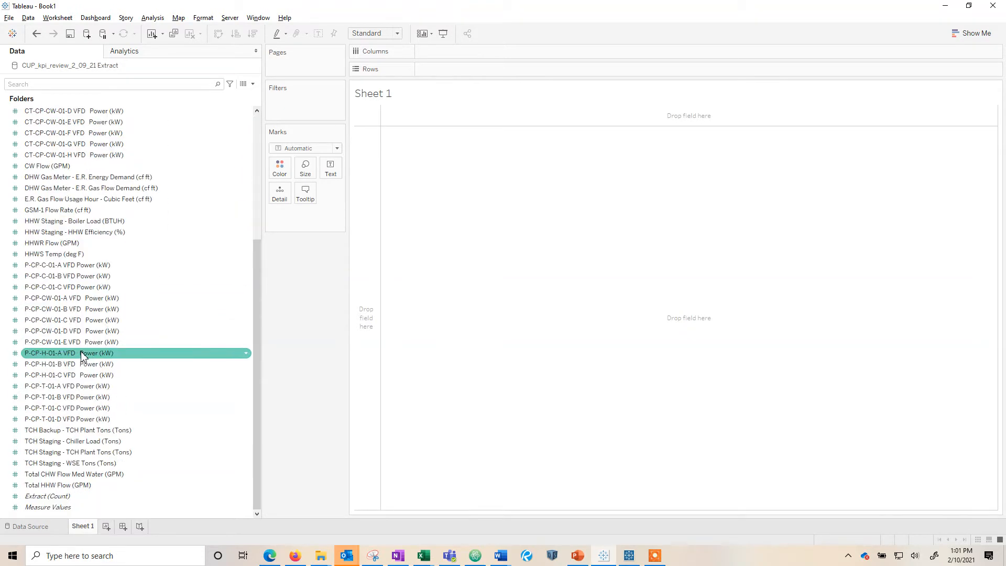
scroll("up", 3)
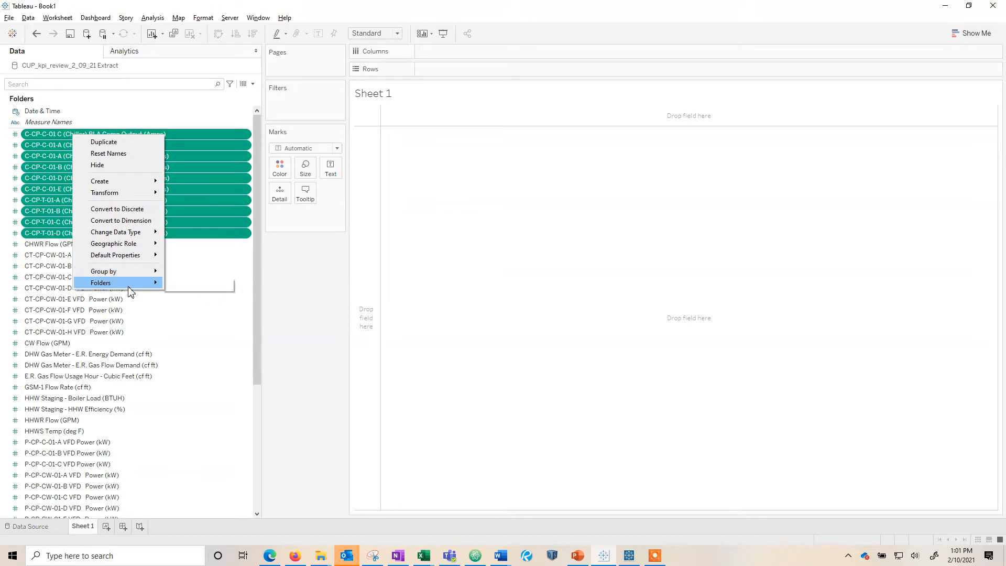
Create a 'Chiller Amps' folder holding the ten chiller RLA and CHW setpoint fields, then collapse it.
left_click(100, 282)
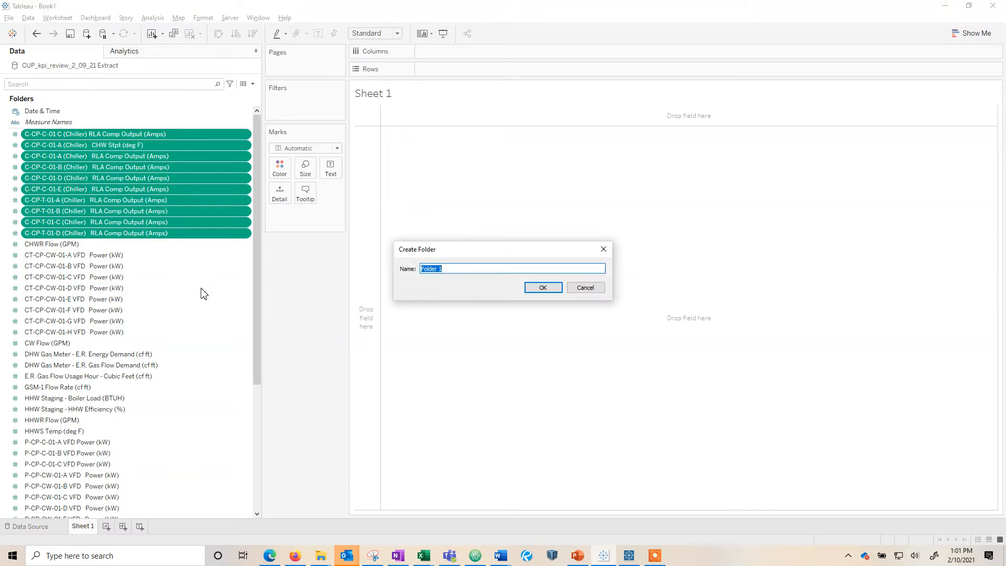
type("Chiller")
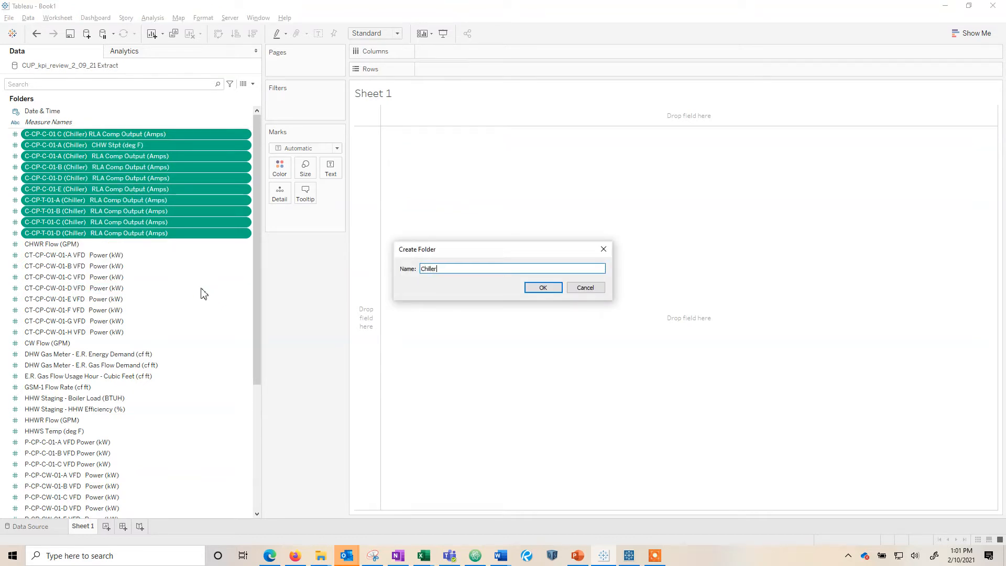
type("Amp")
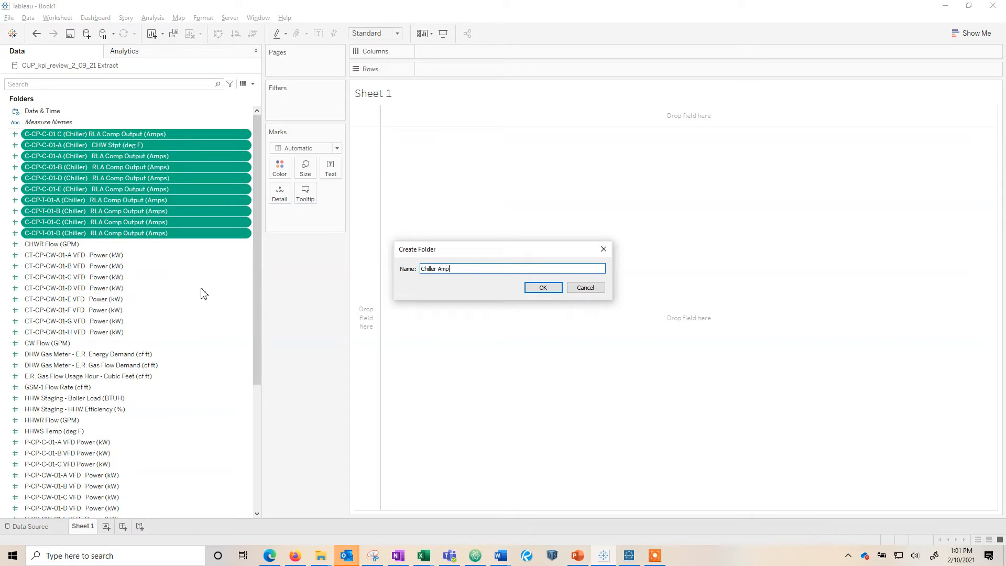
left_click(542, 287)
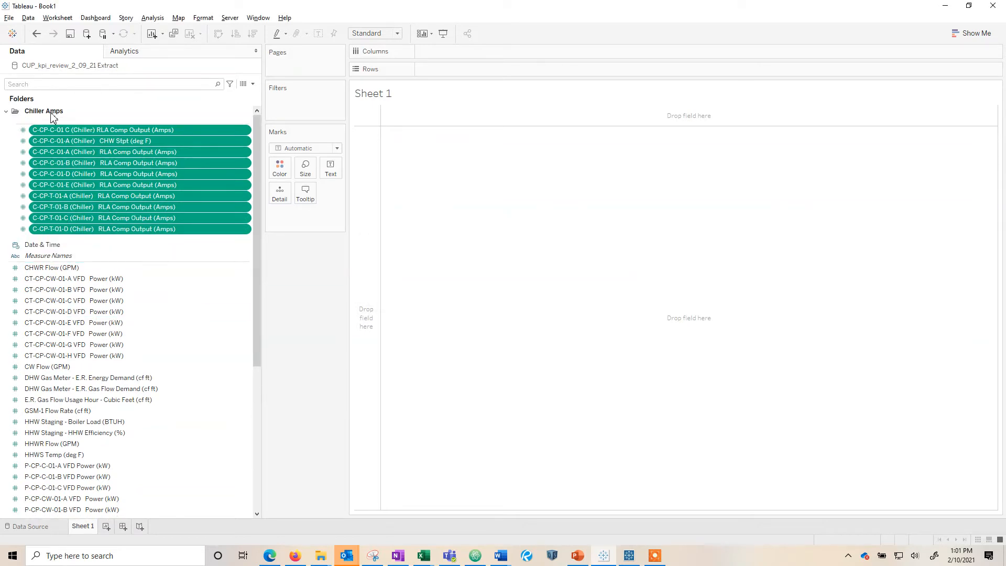
left_click(6, 110)
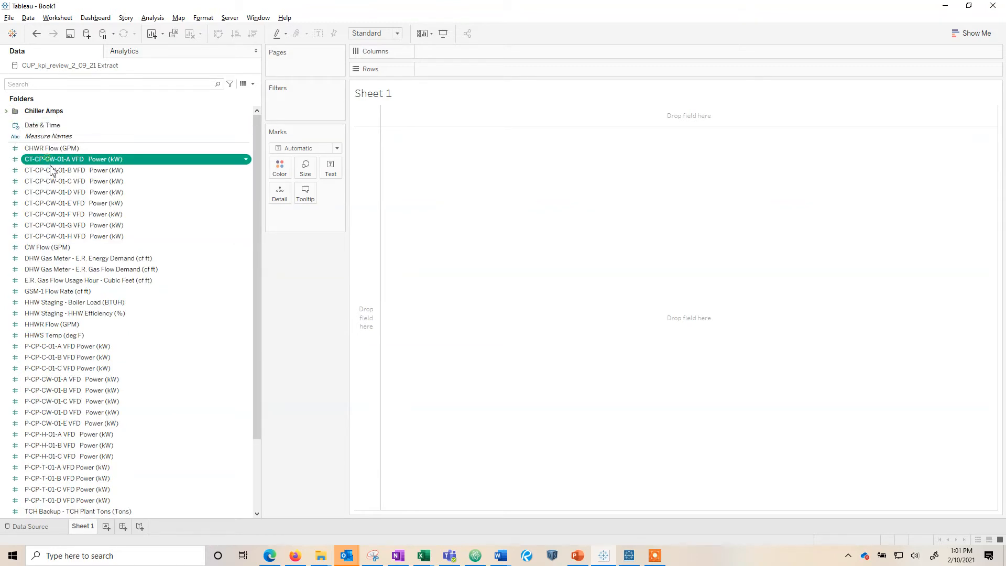
Create a 'Pump Power [kW]' folder holding the fifteen P-CP VFD power fields.
right_click(73, 236)
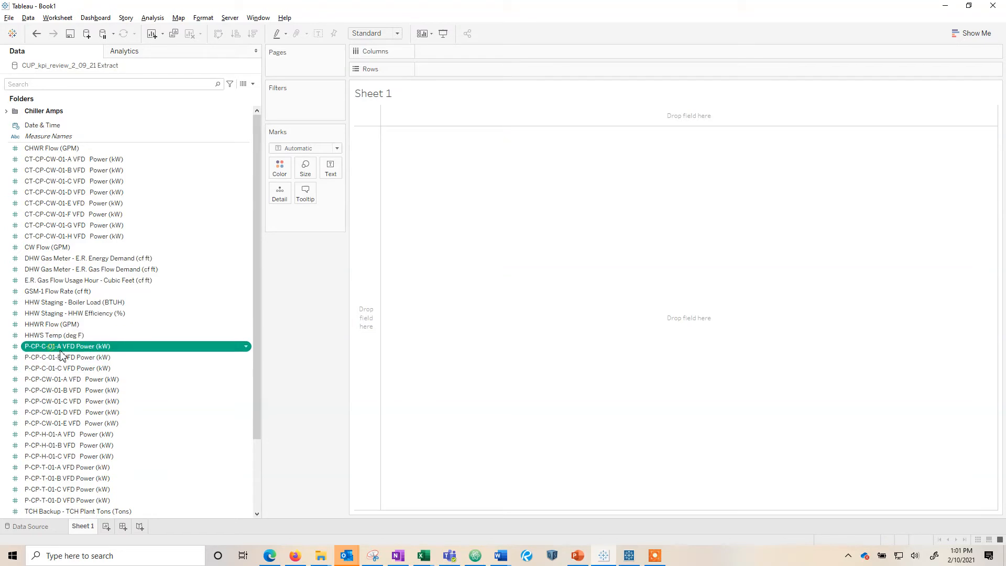
right_click(57, 418)
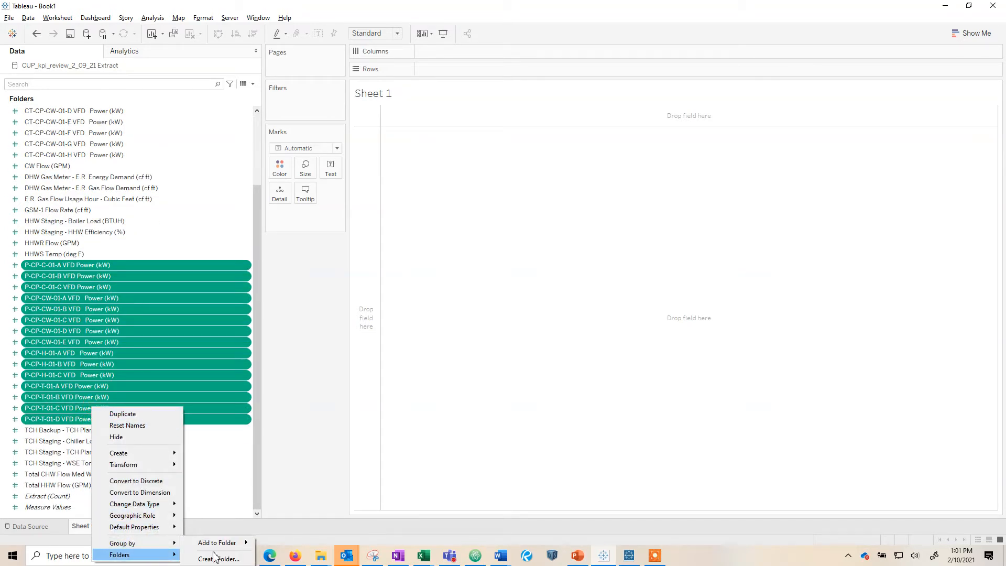
left_click(218, 559)
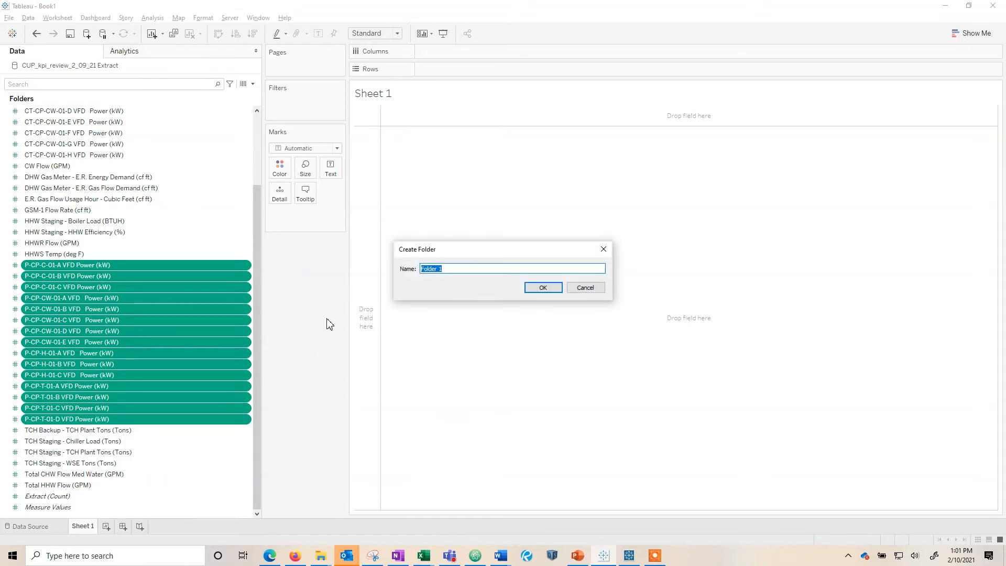
type("P")
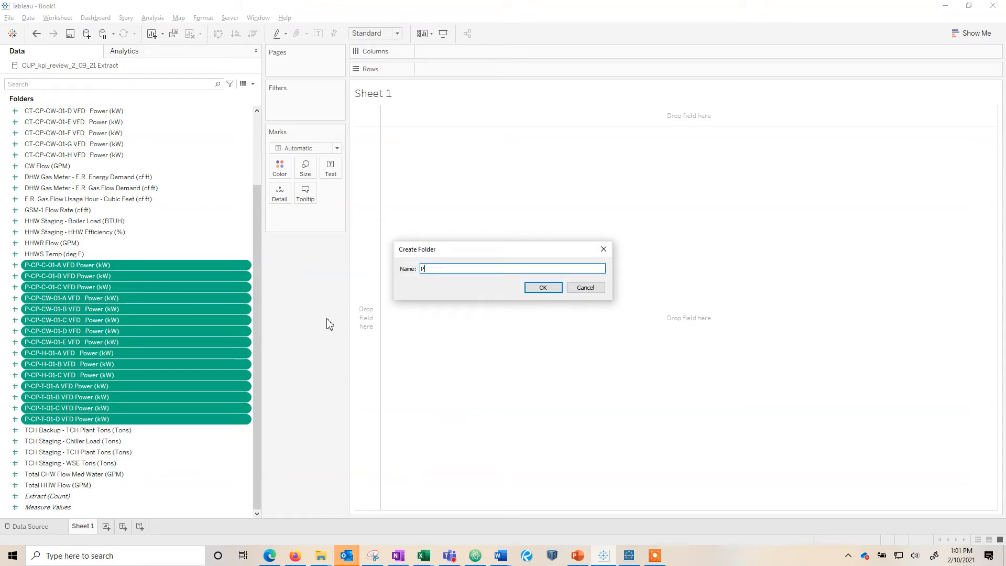
type("Pump Power")
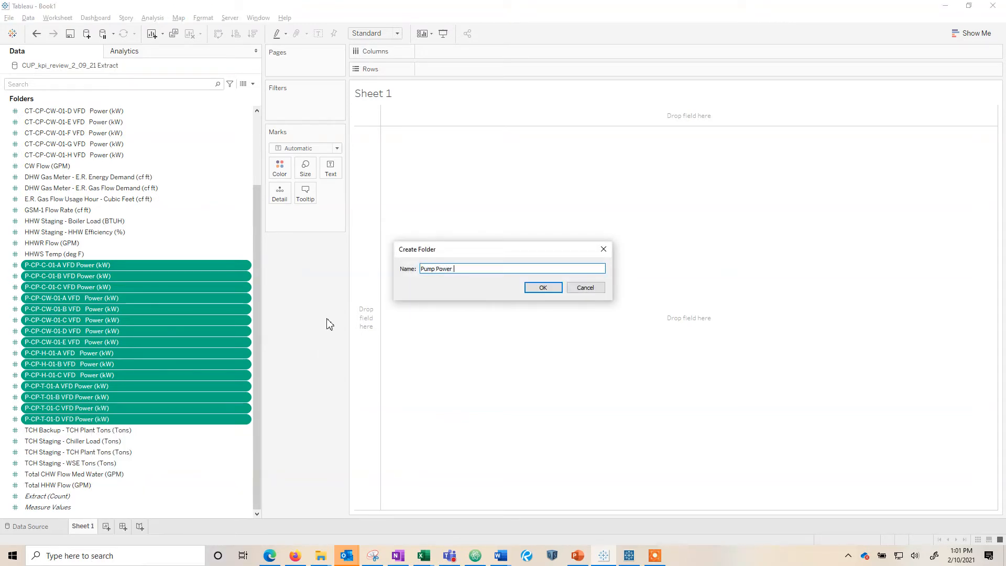
type("[kW]")
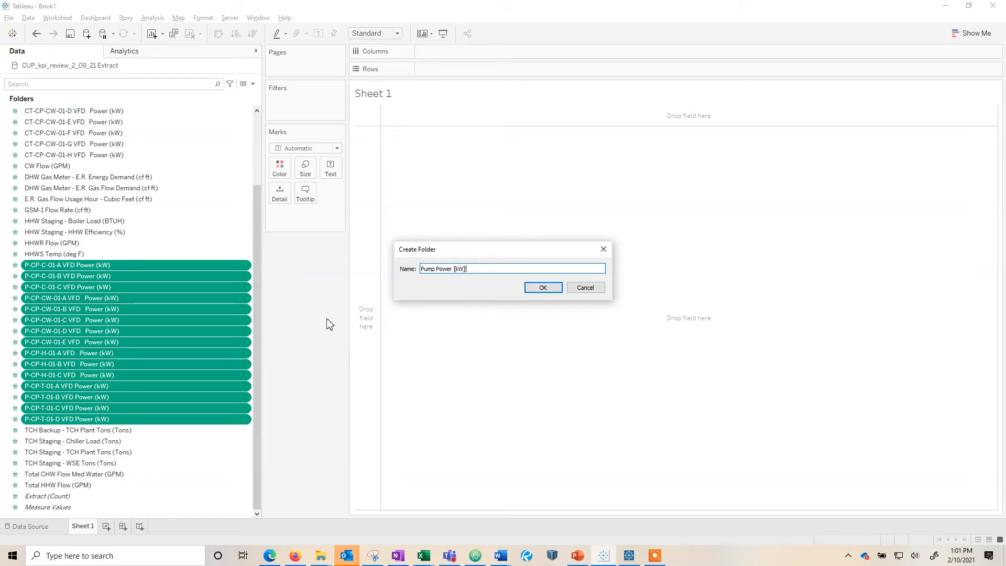
left_click(542, 287)
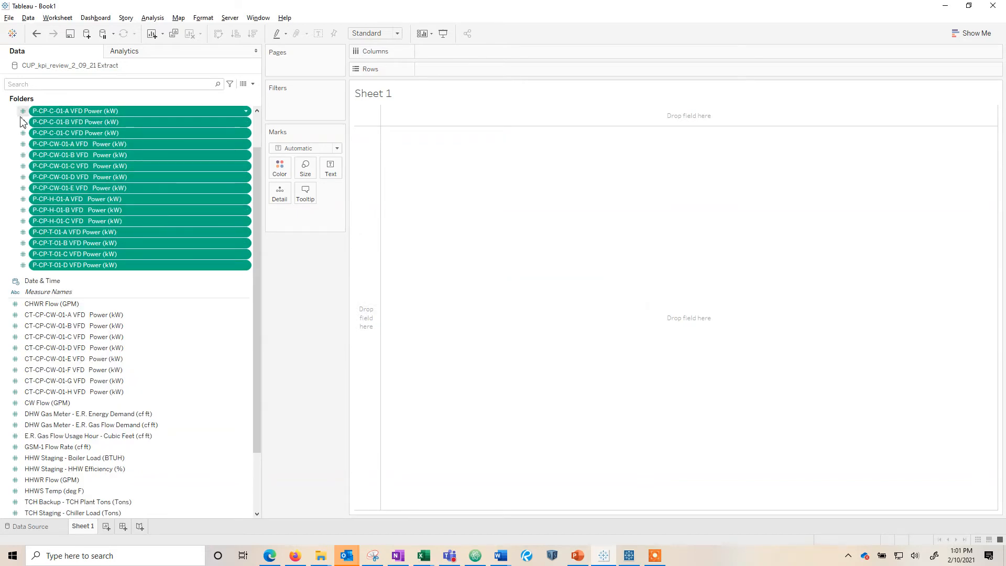
Collapse Pump Power [kW] and create a 'Cooler Tower Power [kW]' folder for the eight CT-CP-CW VFD power fields.
left_click(6, 125)
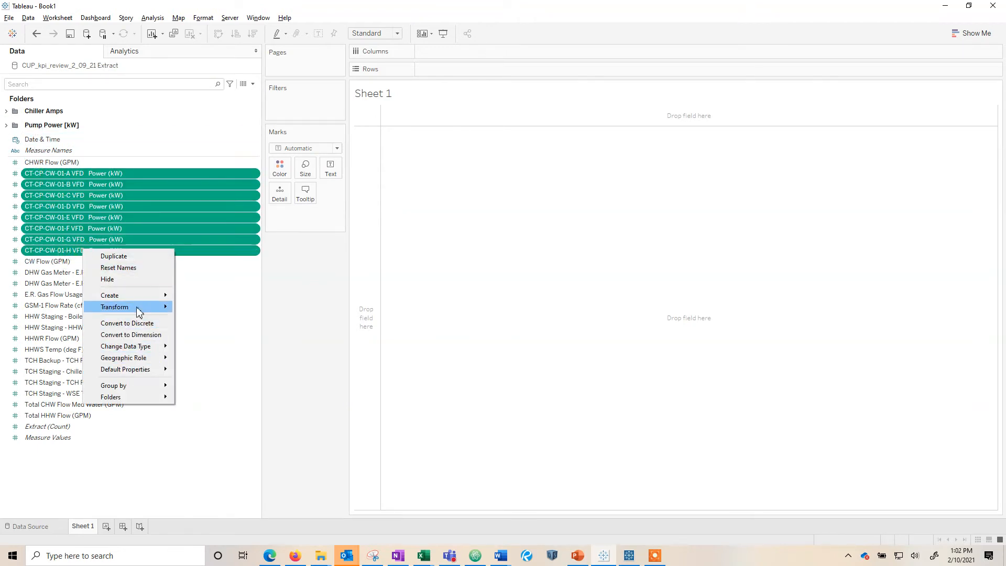
mouse_move(110, 396)
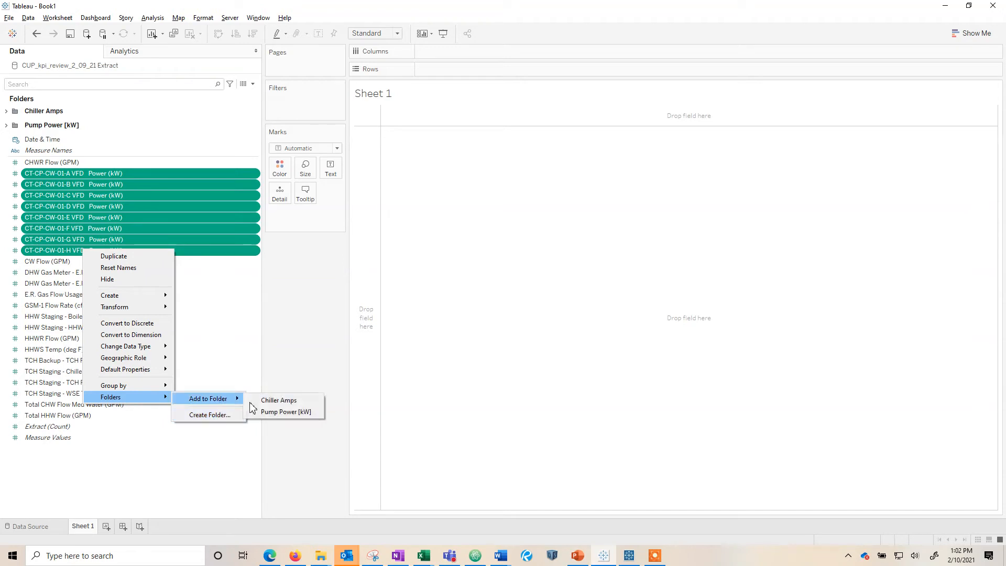
left_click(210, 415)
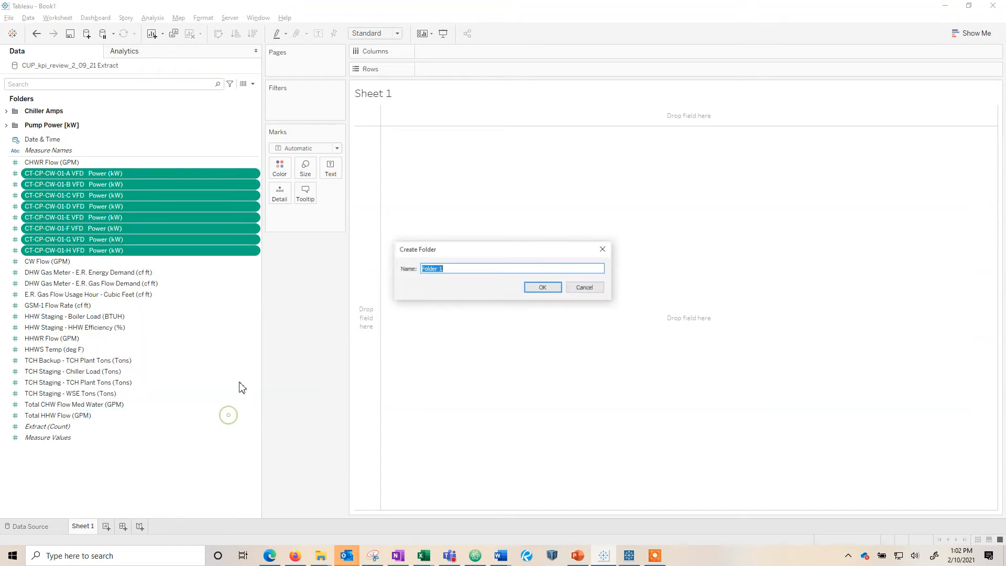
type("Cool")
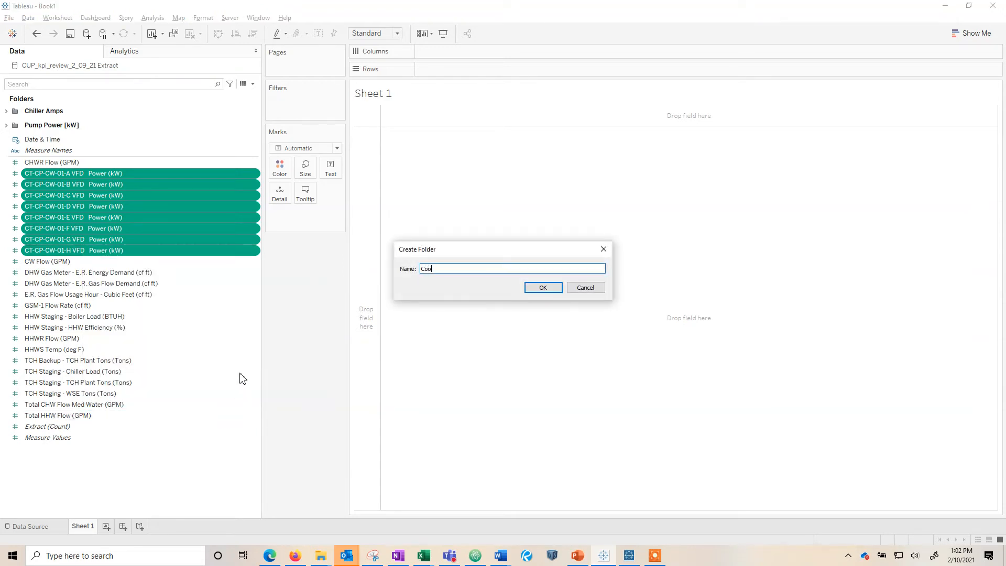
type("ler Tower Power [")
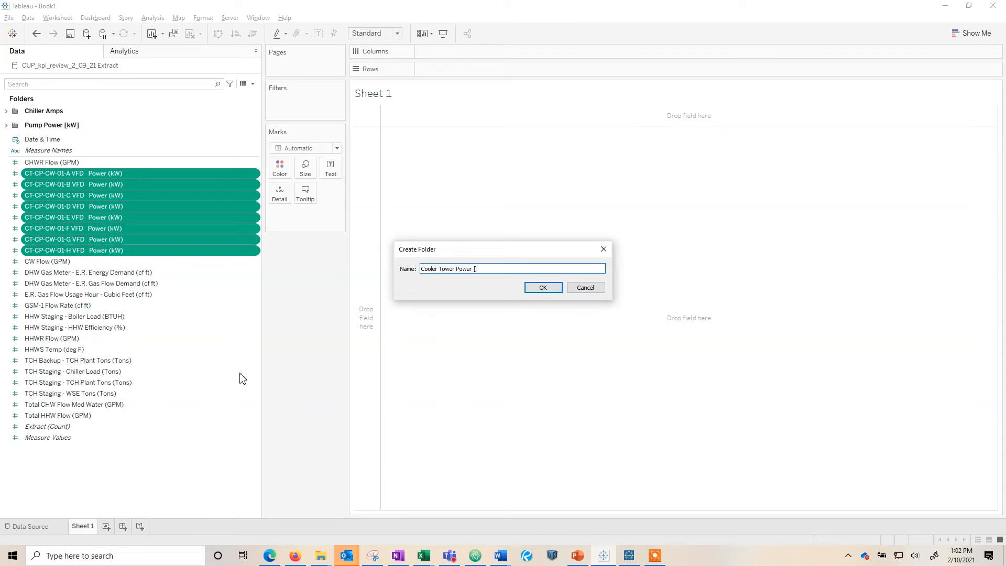
left_click(541, 287)
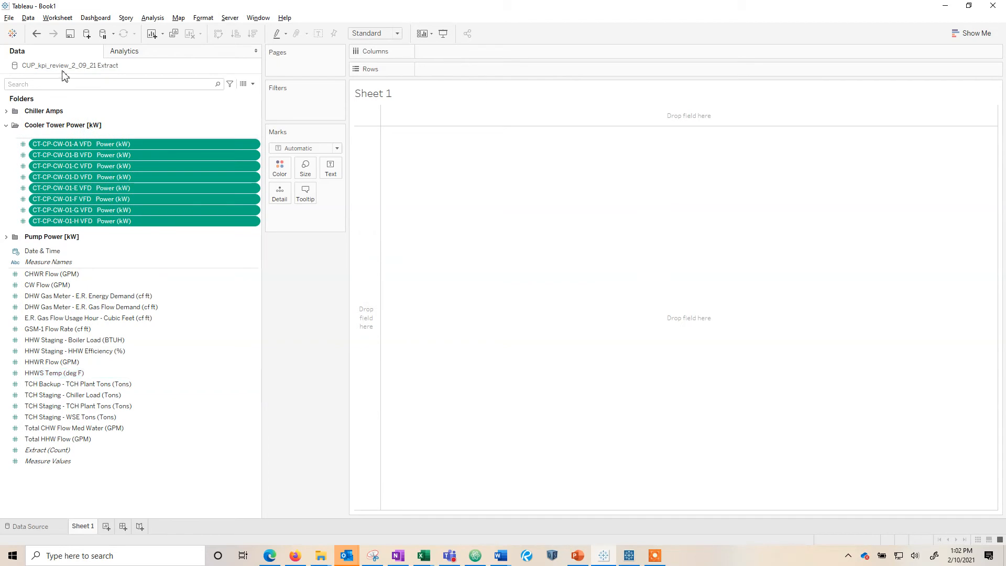
Collapse Cooler Tower Power [kW], rename Chiller Amps to 'Chiller [Amps]', and collapse it.
left_click(6, 125)
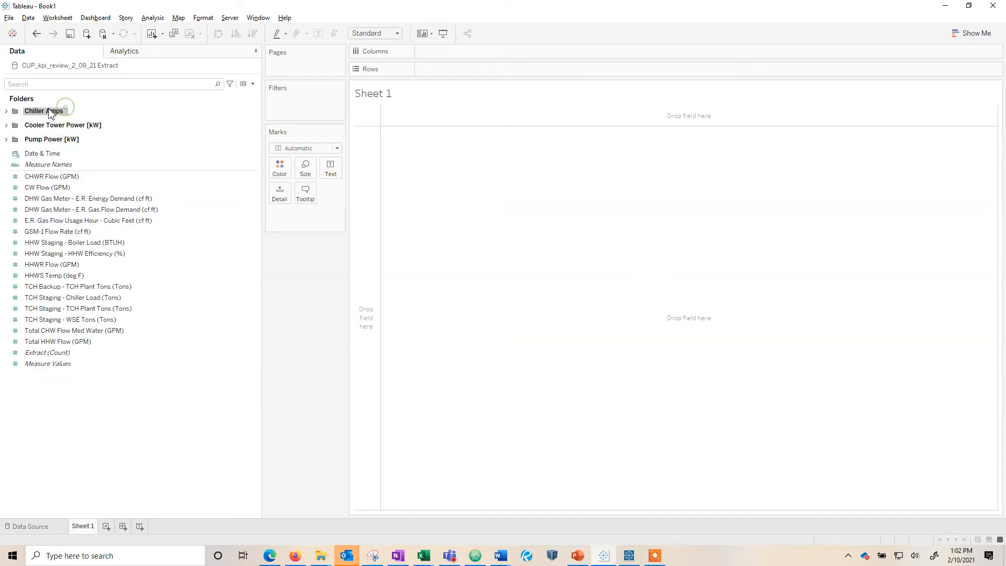
double_click(44, 111)
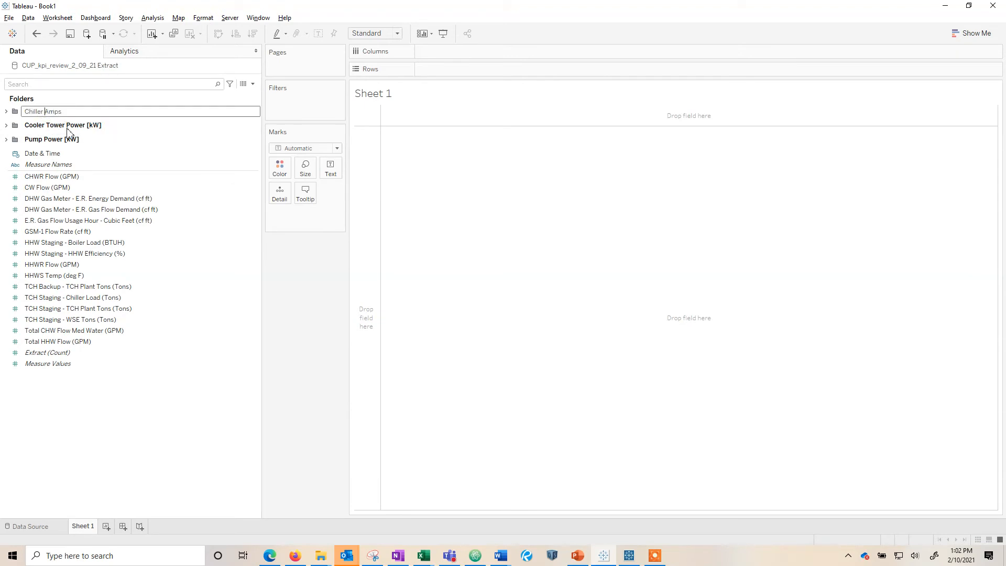
left_click(8, 111)
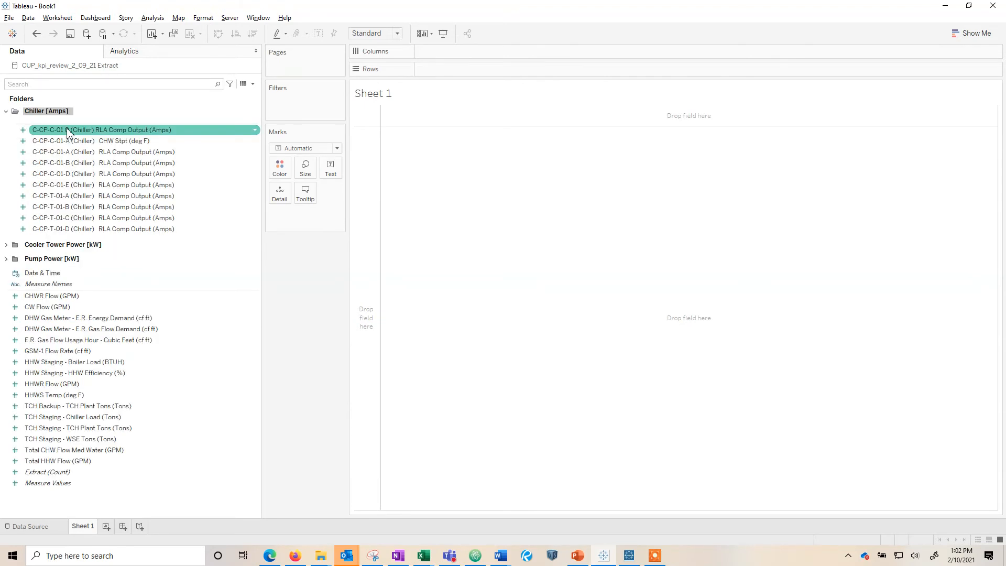
left_click(6, 111)
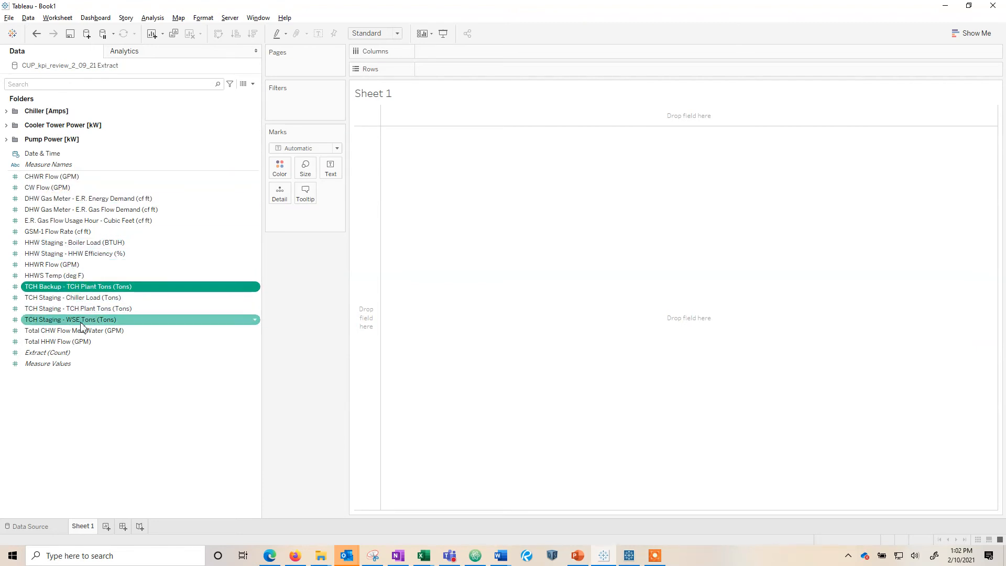
left_click(77, 308)
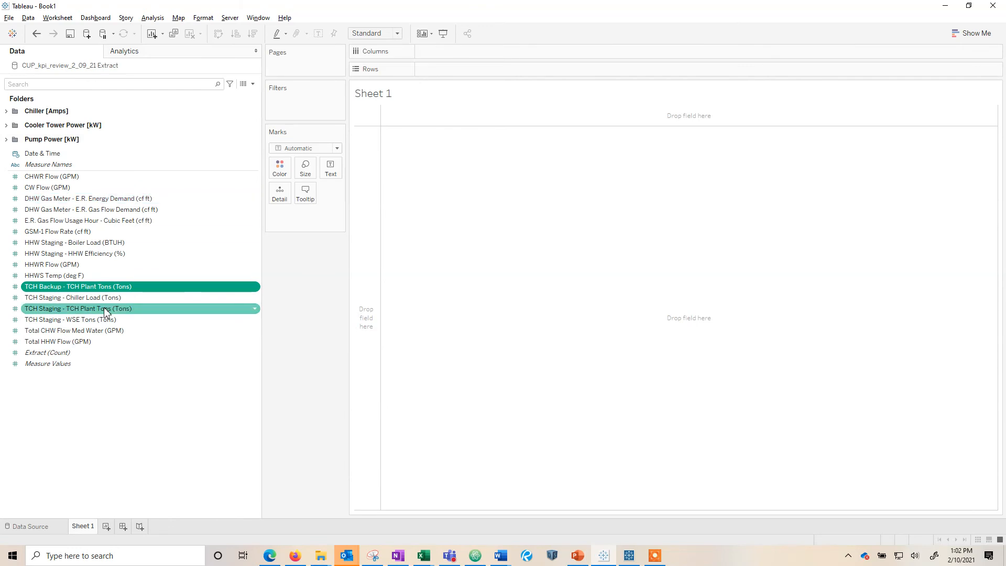
left_click(88, 220)
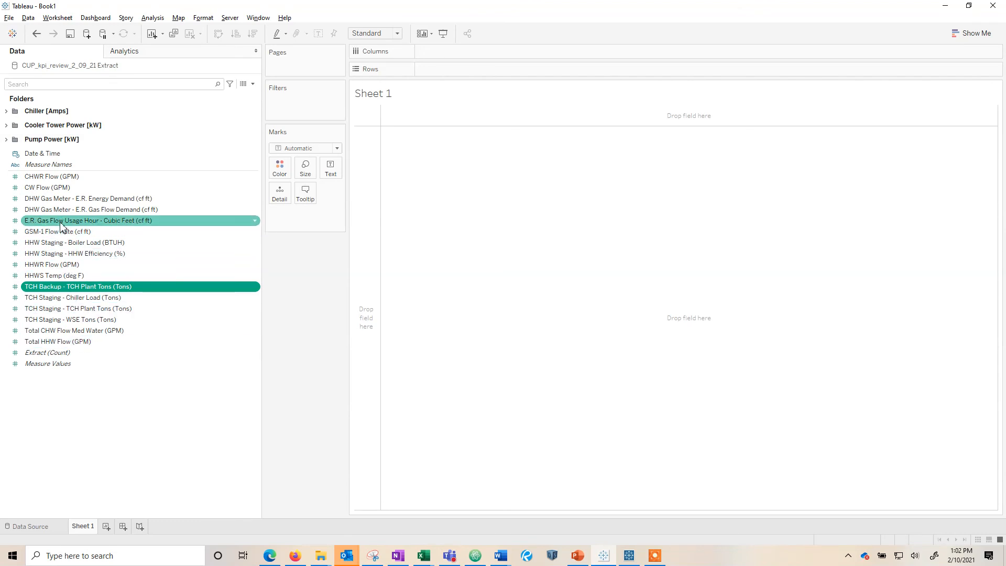
left_click(42, 153)
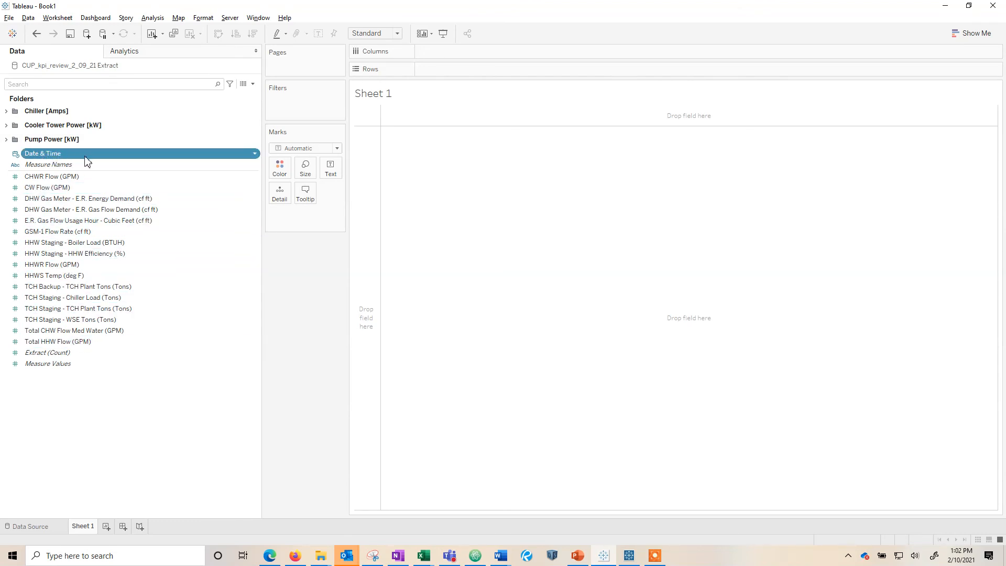
mouse_move(105, 381)
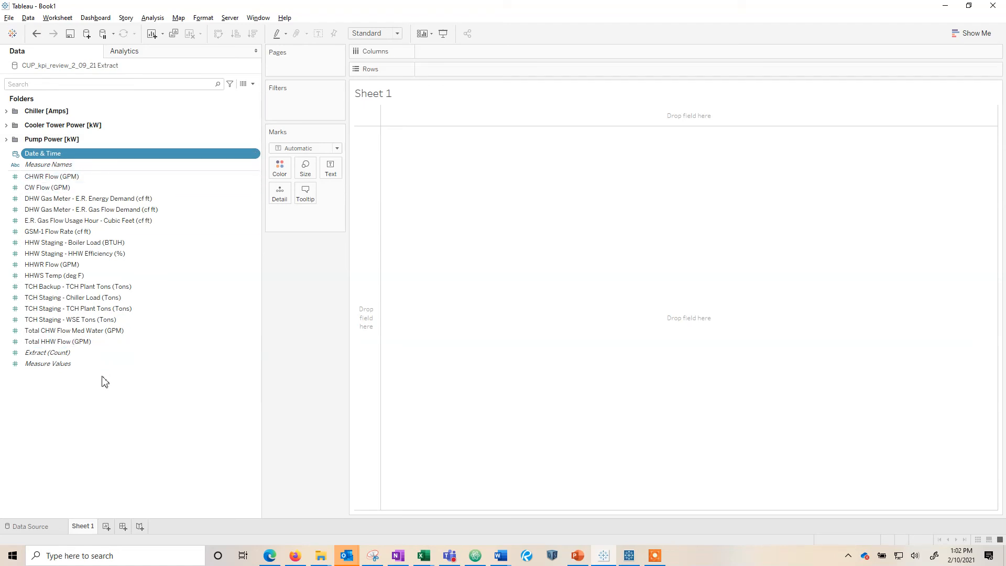
left_click(88, 198)
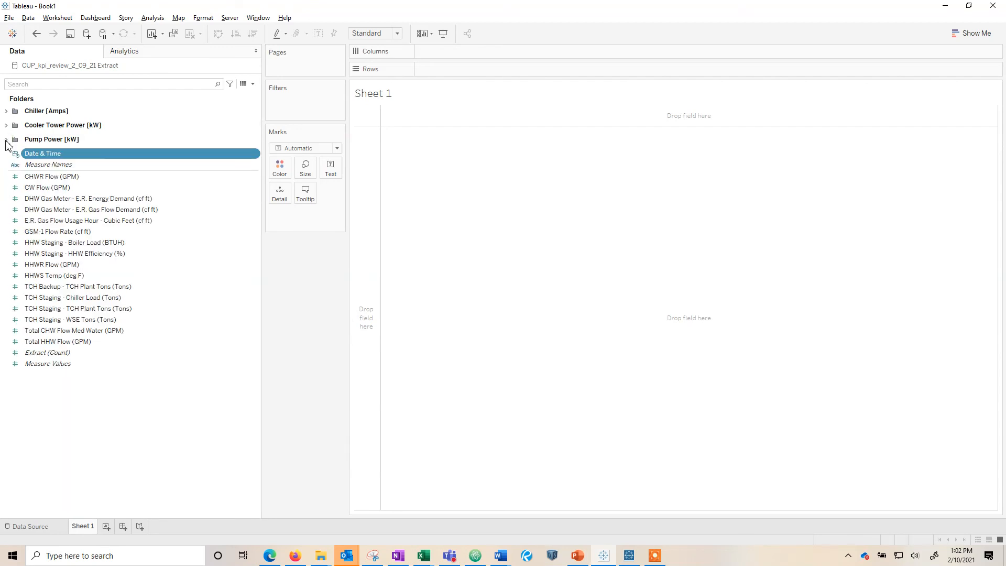
left_click(51, 176)
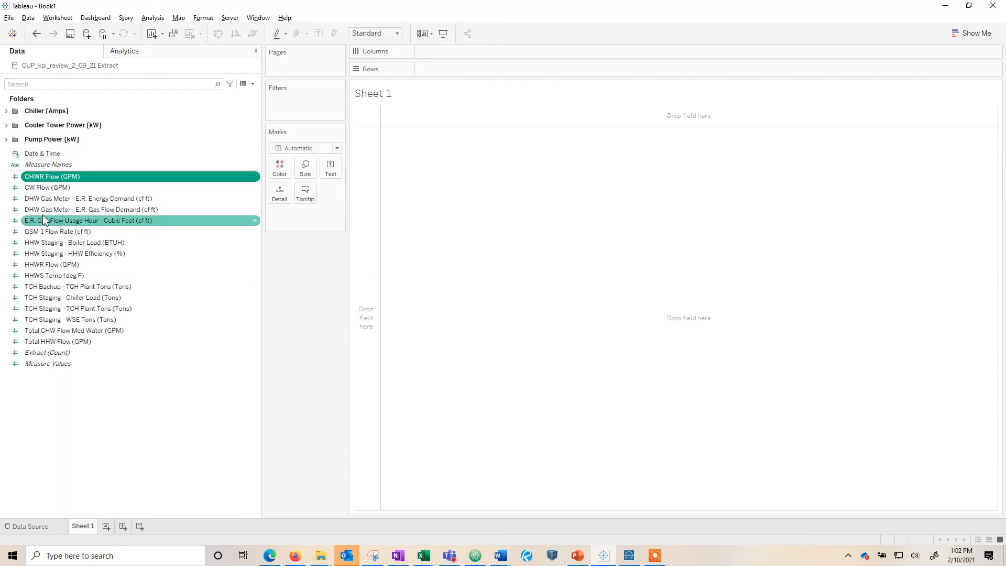
left_click(64, 264)
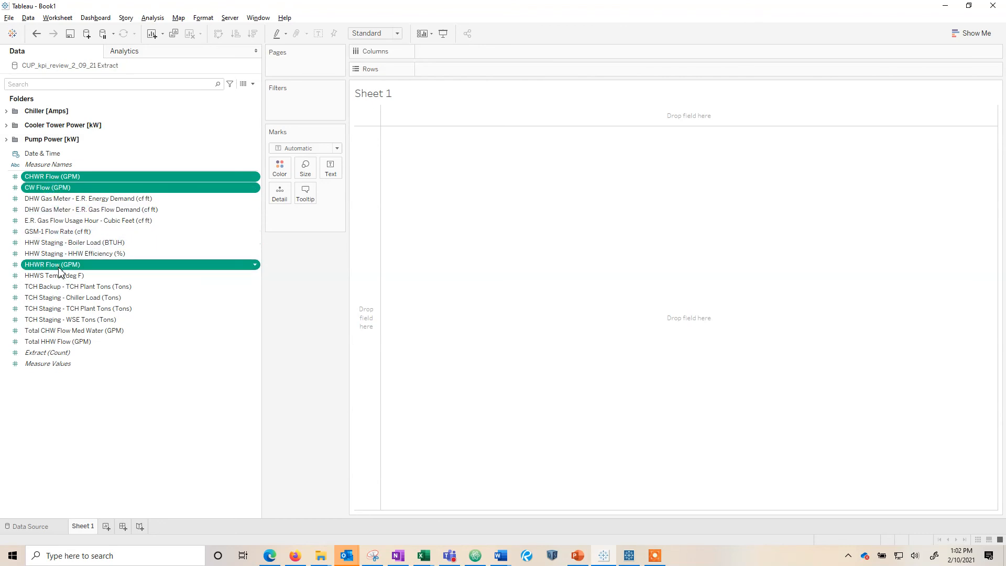
right_click(57, 341)
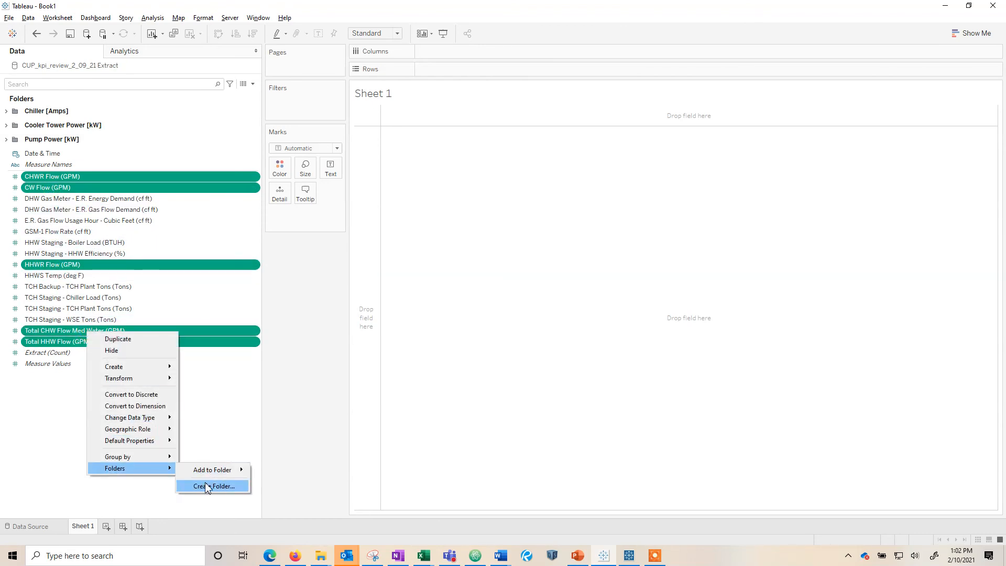
left_click(210, 485)
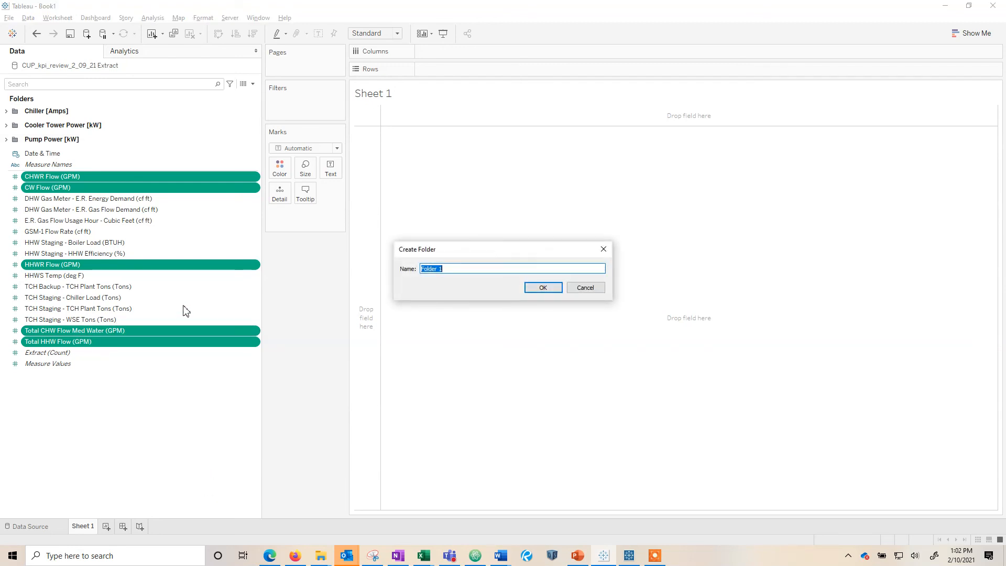
left_click(584, 287)
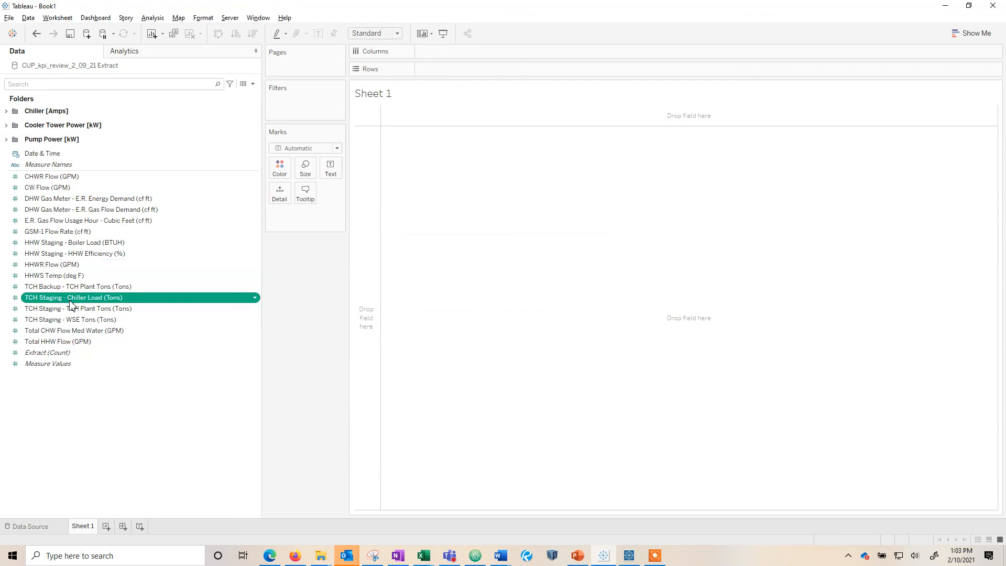